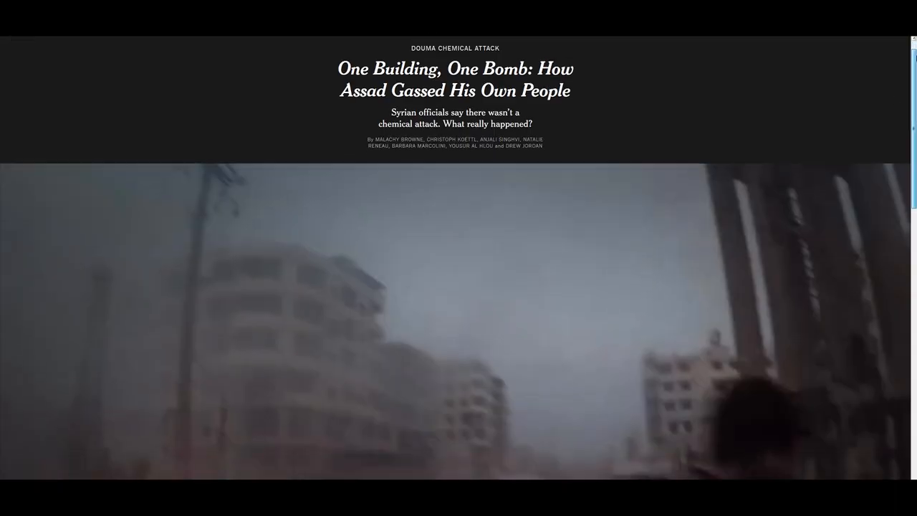
Scroll the NYT article past the header video to the isometric building diagram and evidence list
{"action": "scroll", "scroll_direction": "down", "scroll_amount": 3}
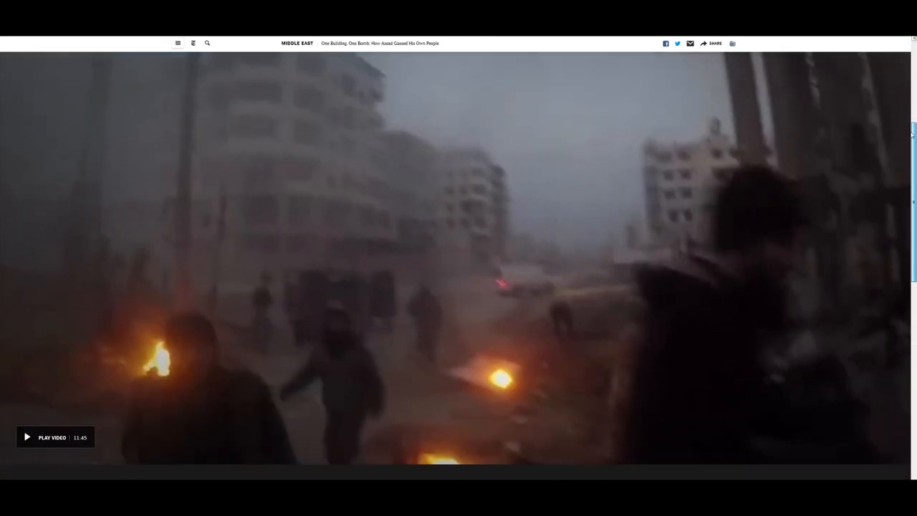
{"action": "scroll", "scroll_direction": "down", "scroll_amount": 3}
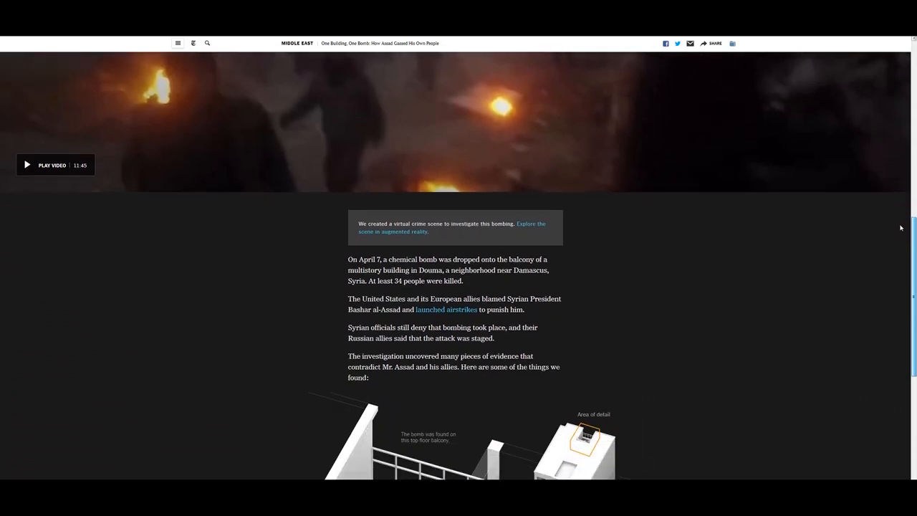
{"action": "scroll", "scroll_direction": "down", "scroll_amount": 3}
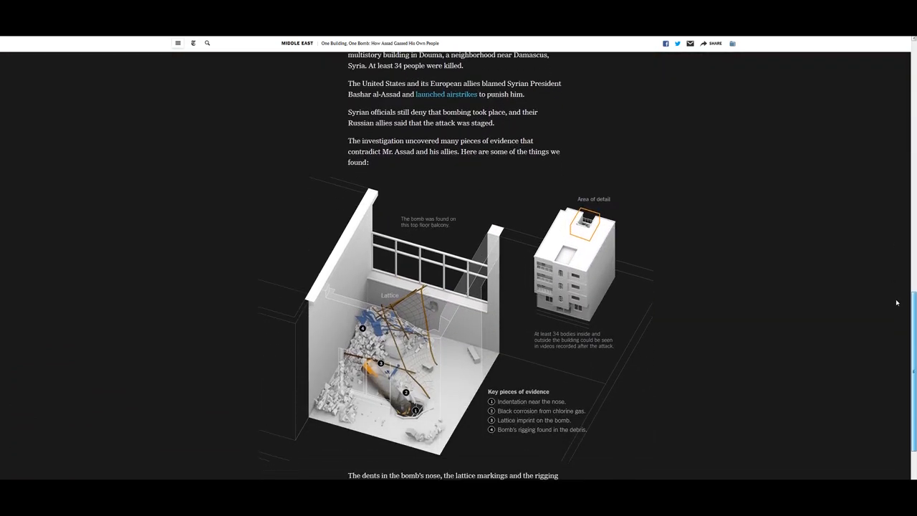
{"action": "scroll", "scroll_direction": "down", "scroll_amount": 3}
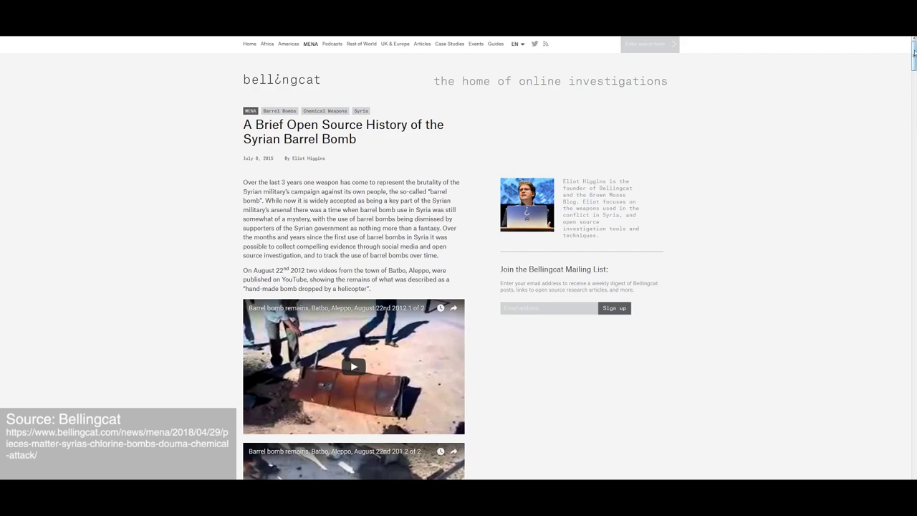
Scroll the Bellingcat barrel-bomb history article to show its open-source survey content
{"action": "scroll", "scroll_direction": "down", "scroll_amount": 3}
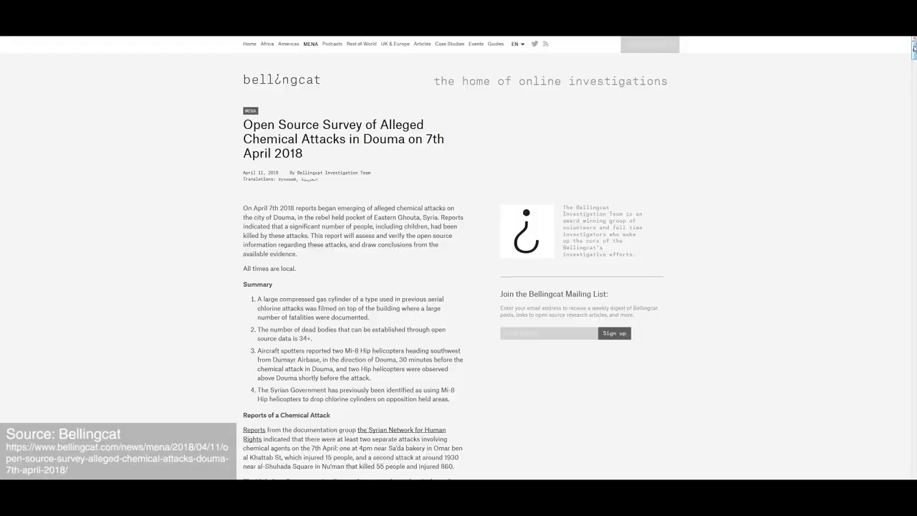
Scroll to the 'Remnants of Chemical Munitions' cylinder photos, then switch over to Blender
{"action": "scroll", "scroll_direction": "down", "scroll_amount": 3}
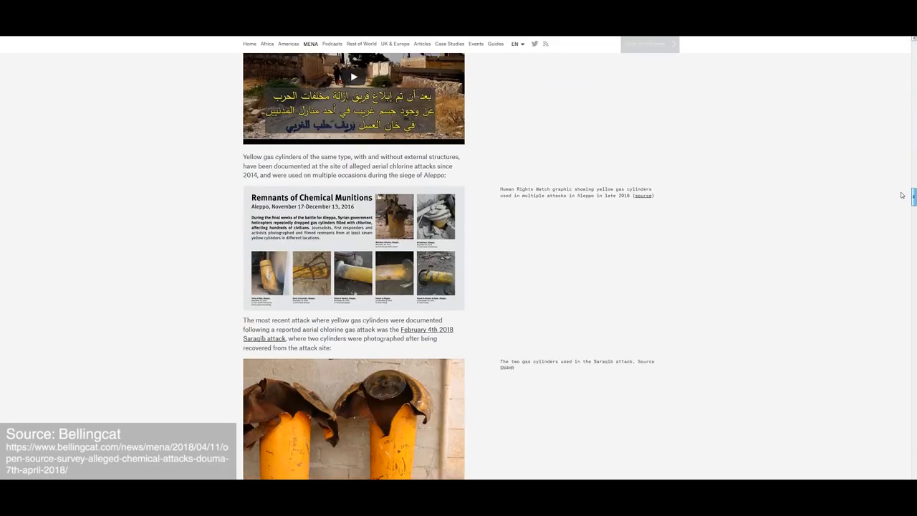
{"action": "key", "text": "alt+tab"}
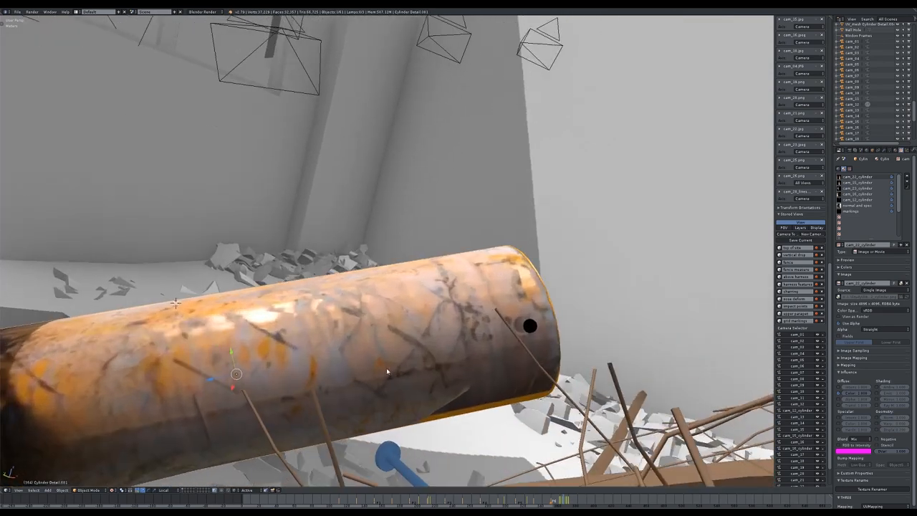
Orbit the rusted canister amid the rubble in Blender, then scroll Bellingcat to the cylinder close-ups
{"action": "left_click_drag", "start_coordinate": [387, 373], "coordinate": [473, 322]}
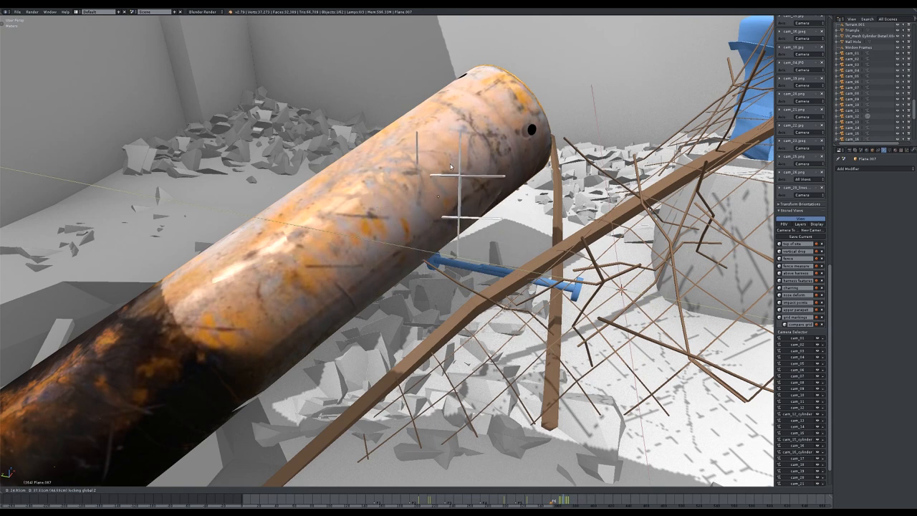
{"action": "left_click", "coordinate": [451, 186]}
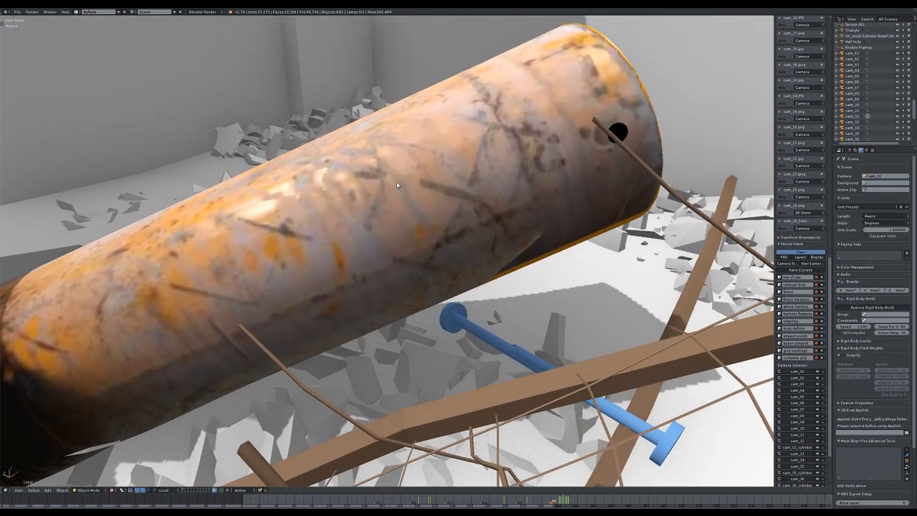
{"action": "left_click_drag", "start_coordinate": [366, 178], "coordinate": [516, 244]}
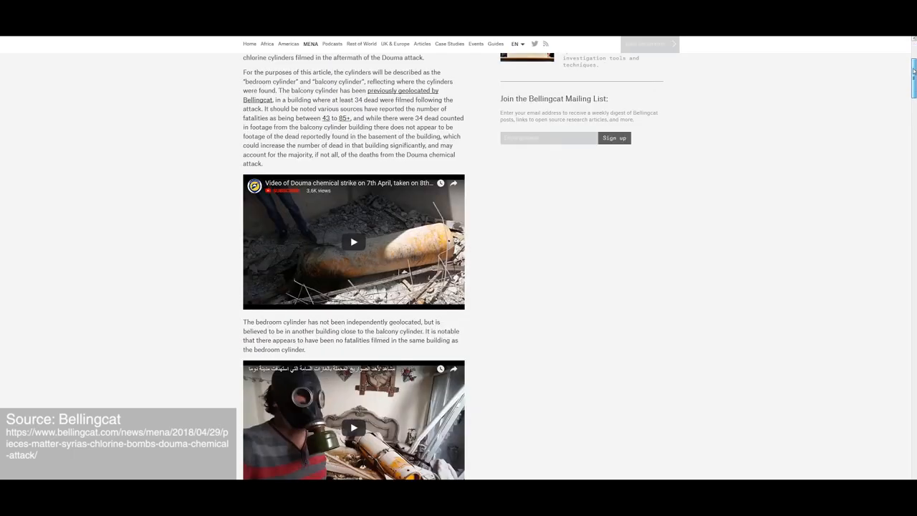
{"action": "scroll", "scroll_direction": "down", "scroll_amount": 3}
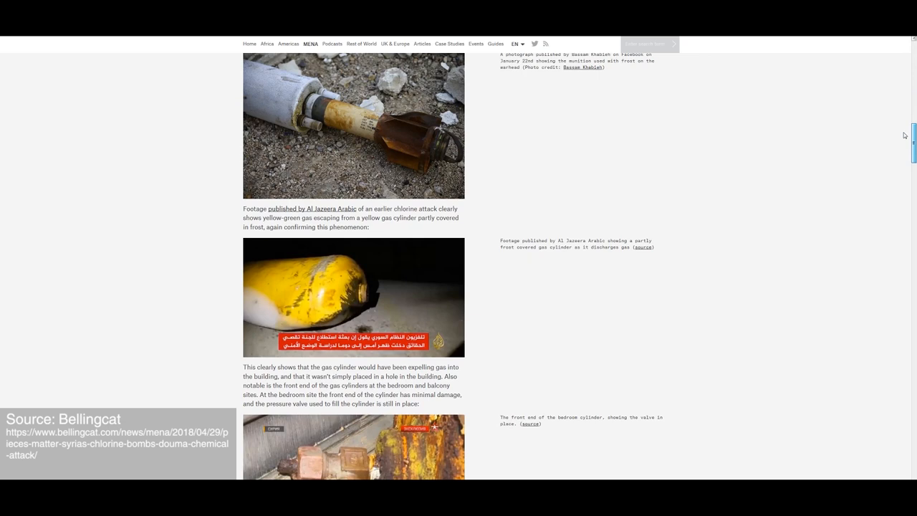
{"action": "mouse_move", "coordinate": [425, 277]}
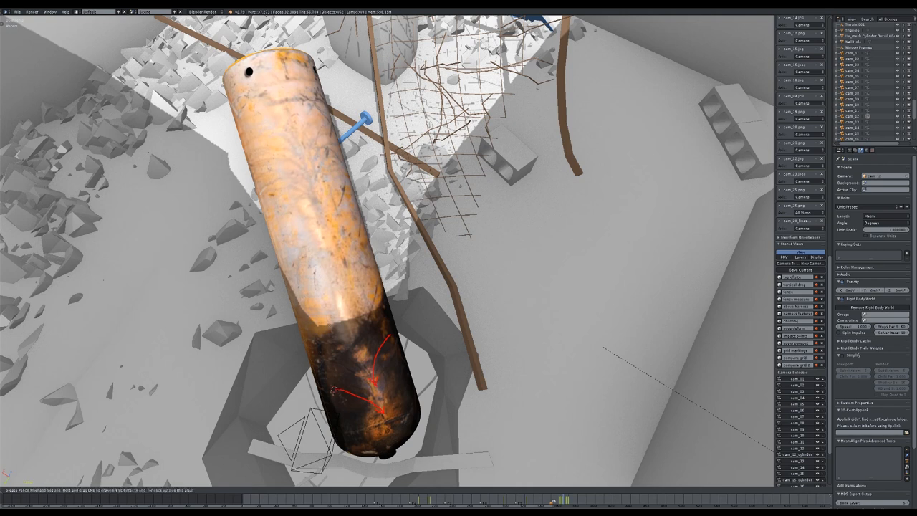
Orbit the 3D viewport to look down on the rust-textured canister lodged in the rubble
{"action": "left_click_drag", "start_coordinate": [272, 160], "coordinate": [318, 218]}
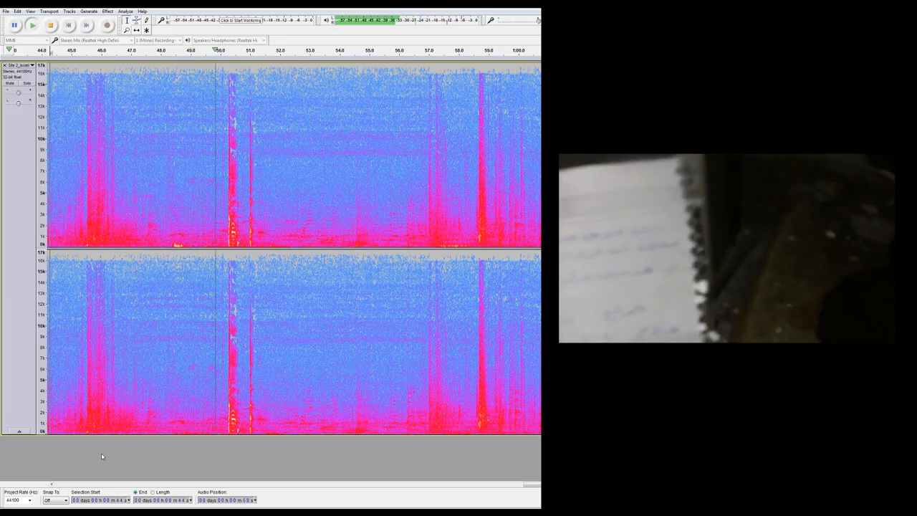
Play the two-channel audio spectrogram in Audacity beside the matching video footage
{"action": "left_click", "coordinate": [33, 26]}
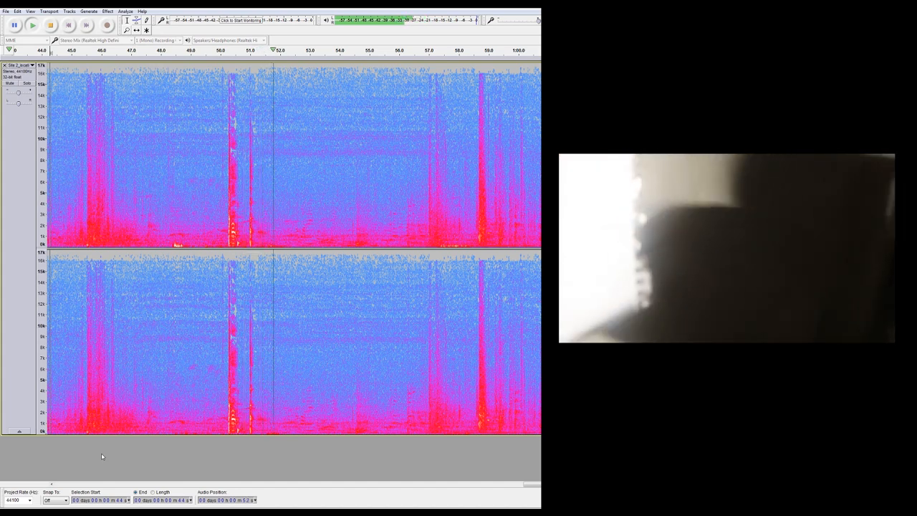